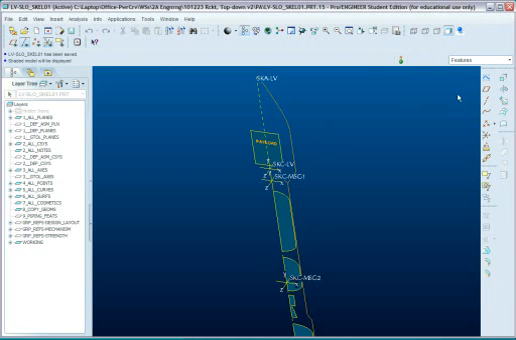
Step: Show the skeleton's model tree in its own window with every feature node expanded
{"action": "left_click", "coordinate": [178, 16]}
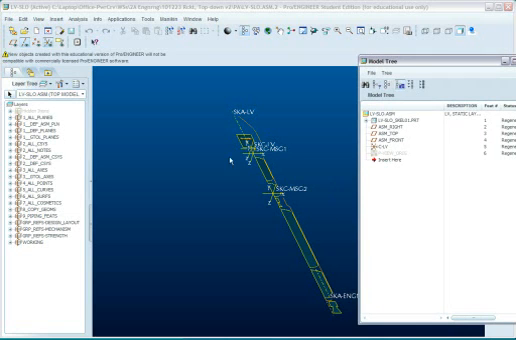
{"action": "mouse_move", "coordinate": [240, 232]}
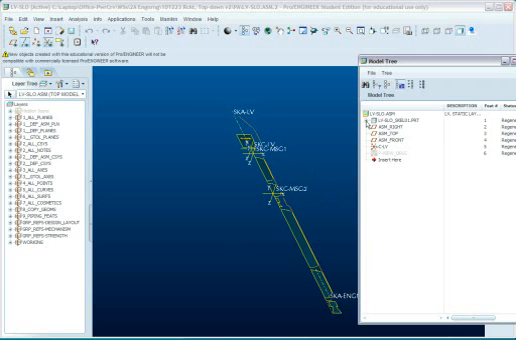
{"action": "left_click", "coordinate": [368, 120]}
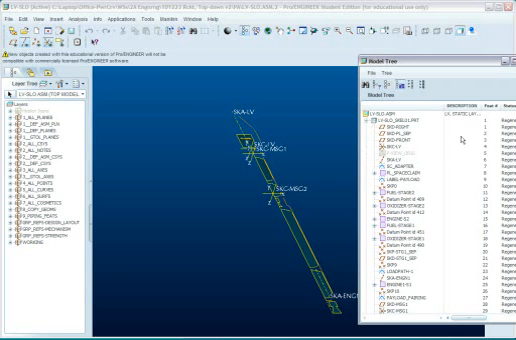
{"action": "scroll", "scroll_direction": "down", "scroll_amount": 3}
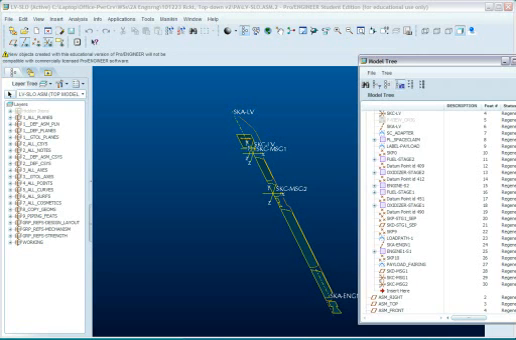
{"action": "left_click", "coordinate": [368, 108]}
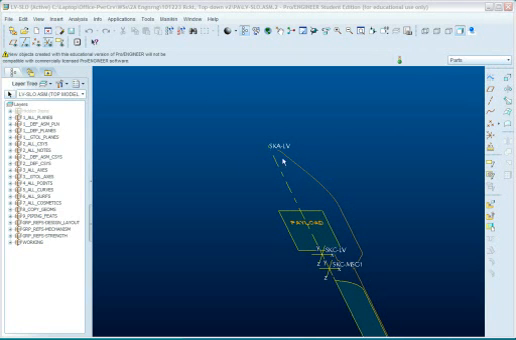
{"action": "mouse_move", "coordinate": [432, 200]}
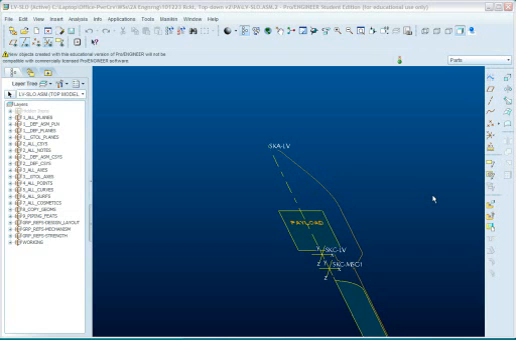
{"action": "mouse_move", "coordinate": [220, 136]}
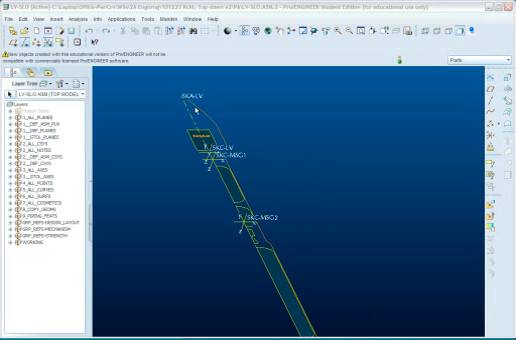
{"action": "mouse_move", "coordinate": [330, 118]}
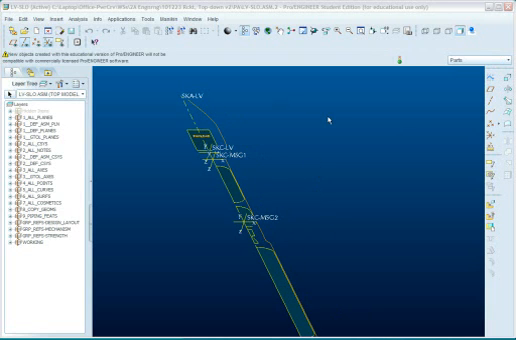
{"action": "mouse_move", "coordinate": [248, 188]}
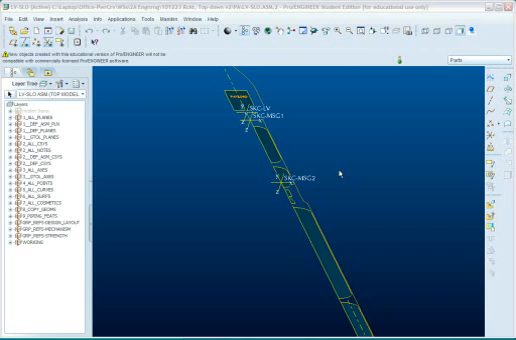
{"action": "mouse_move", "coordinate": [388, 134]}
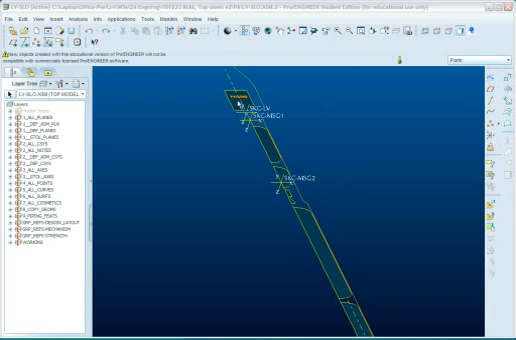
{"action": "mouse_move", "coordinate": [222, 206]}
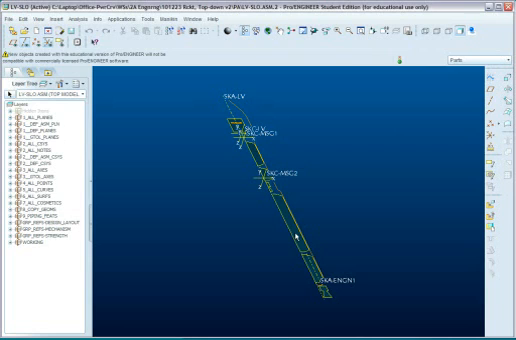
{"action": "mouse_move", "coordinate": [330, 214]}
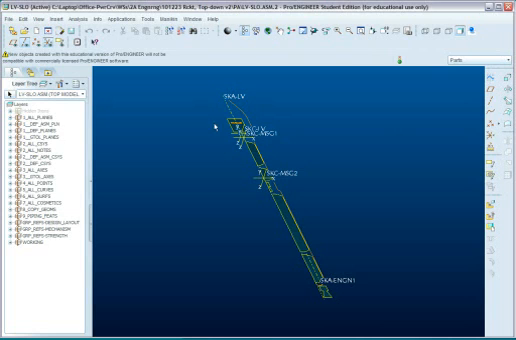
{"action": "mouse_move", "coordinate": [204, 164]}
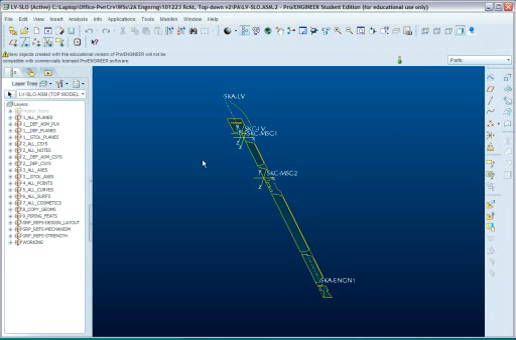
{"action": "mouse_move", "coordinate": [276, 152]}
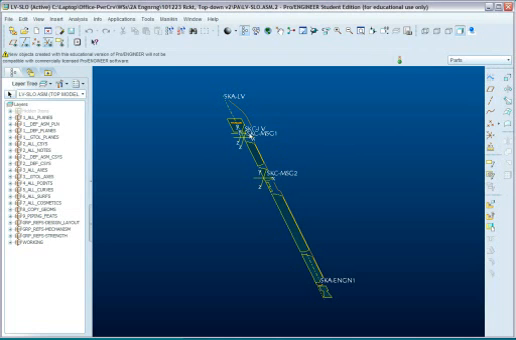
{"action": "mouse_move", "coordinate": [338, 224]}
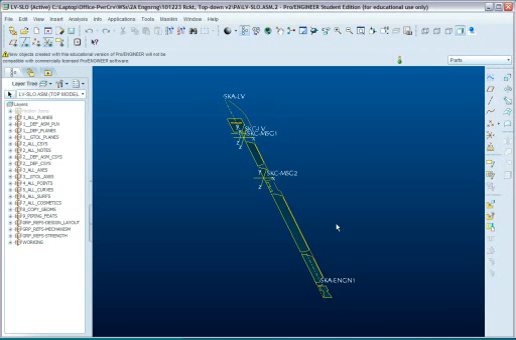
{"action": "mouse_move", "coordinate": [318, 162]}
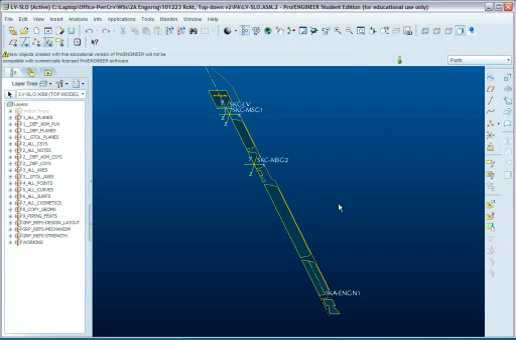
{"action": "mouse_move", "coordinate": [356, 308]}
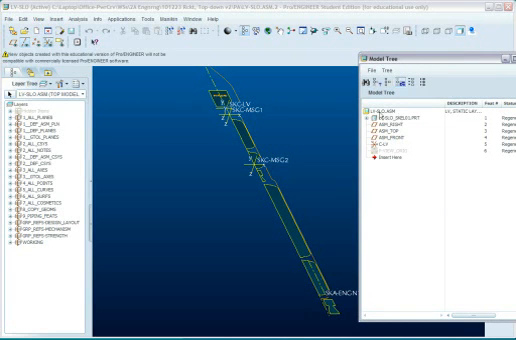
{"action": "mouse_move", "coordinate": [276, 120]}
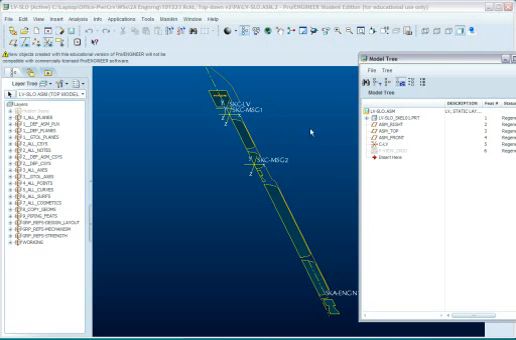
{"action": "mouse_move", "coordinate": [264, 118]}
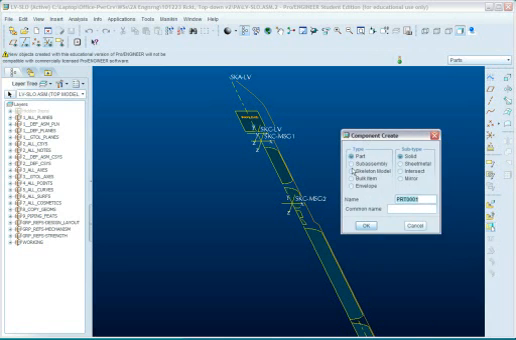
Step: Create the new component as a Skeleton Model and confirm its creation options
{"action": "left_click", "coordinate": [352, 164]}
{"action": "type", "text": "MSG1_SKEL01"}
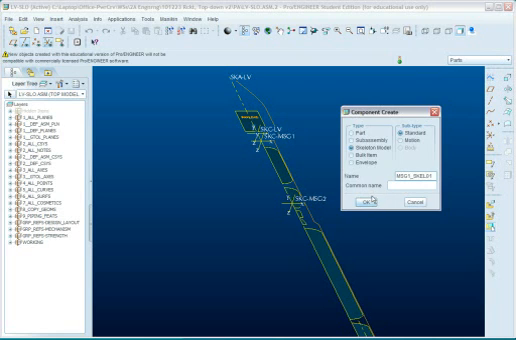
{"action": "left_click", "coordinate": [364, 204]}
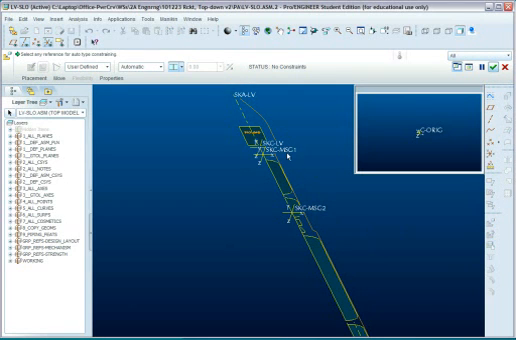
{"action": "mouse_move", "coordinate": [156, 68]}
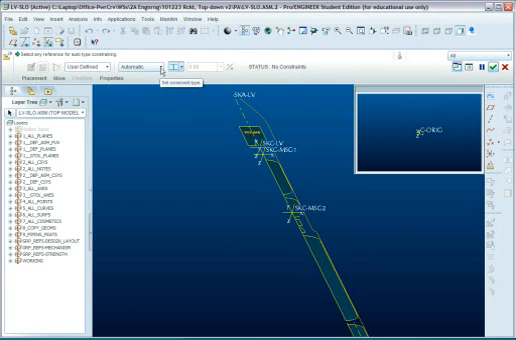
Step: Choose a placement constraint type to position the new skeleton in the assembly
{"action": "left_click", "coordinate": [142, 70]}
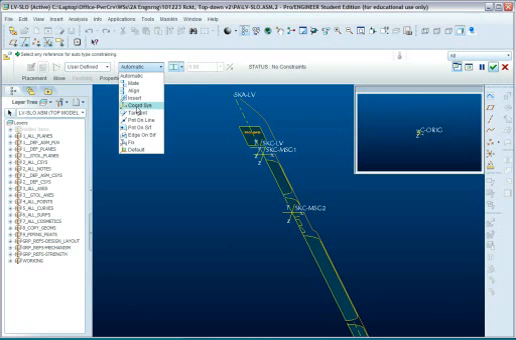
{"action": "left_click", "coordinate": [144, 102]}
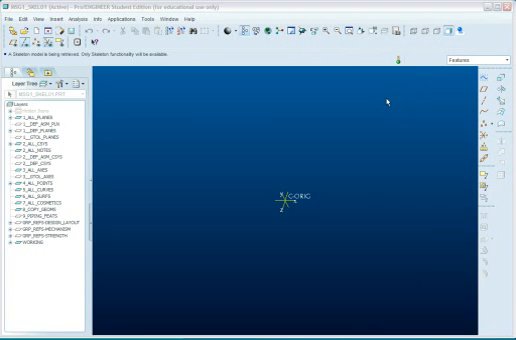
{"action": "mouse_move", "coordinate": [284, 100]}
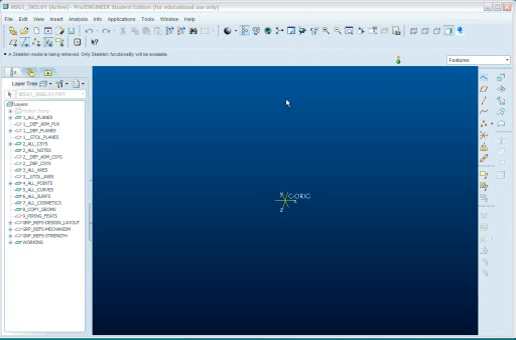
{"action": "mouse_move", "coordinate": [184, 44]}
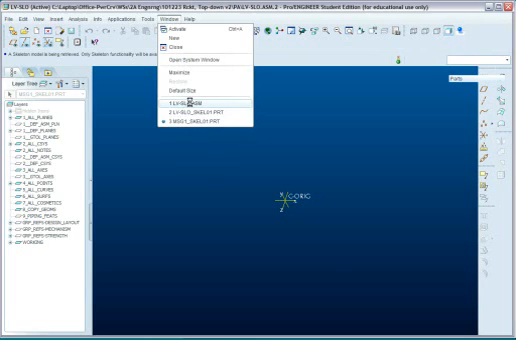
Step: Switch back to the rocket layout assembly window via the Window menu
{"action": "left_click", "coordinate": [178, 100]}
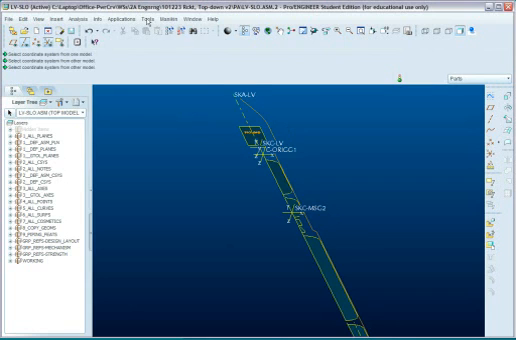
Step: Bring up External Reference Control from Tools > Assembly Settings
{"action": "left_click", "coordinate": [150, 16]}
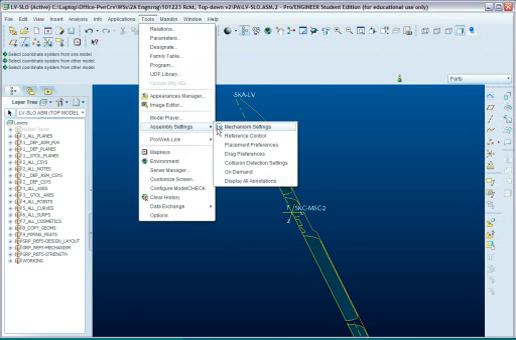
{"action": "mouse_move", "coordinate": [256, 136]}
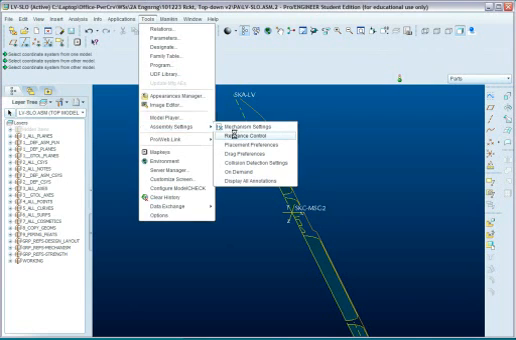
{"action": "left_click", "coordinate": [252, 132]}
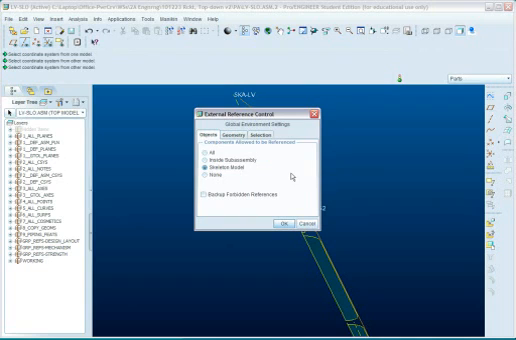
Step: Set the allowed external reference scope, accept it, and bring up the skeleton's actions
{"action": "left_click", "coordinate": [202, 156]}
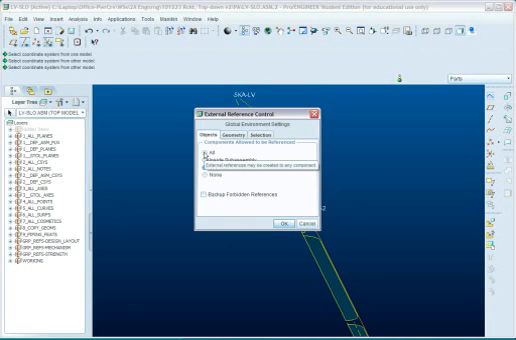
{"action": "left_click", "coordinate": [200, 162]}
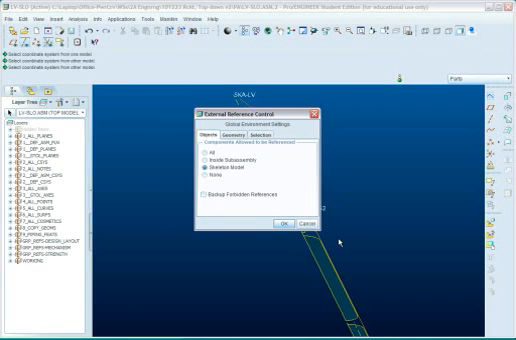
{"action": "mouse_move", "coordinate": [228, 174]}
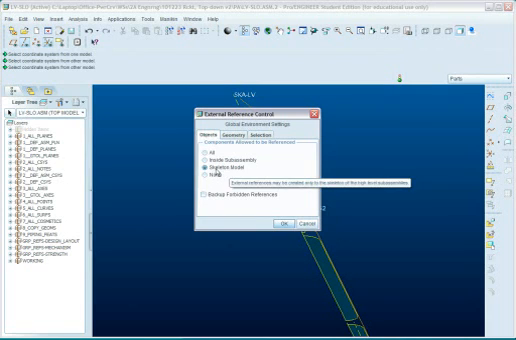
{"action": "left_click", "coordinate": [202, 172]}
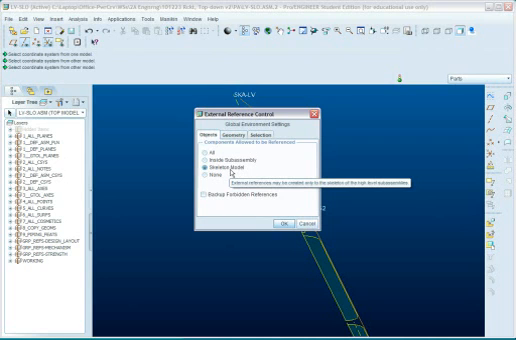
{"action": "left_click", "coordinate": [284, 222]}
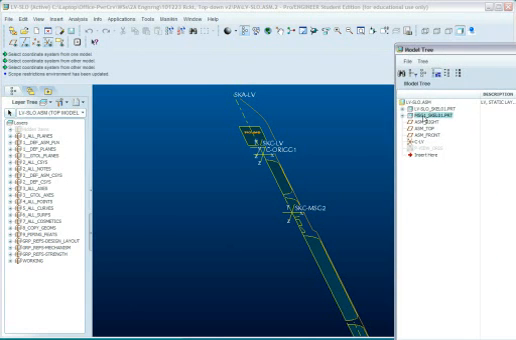
{"action": "right_click", "coordinate": [430, 124]}
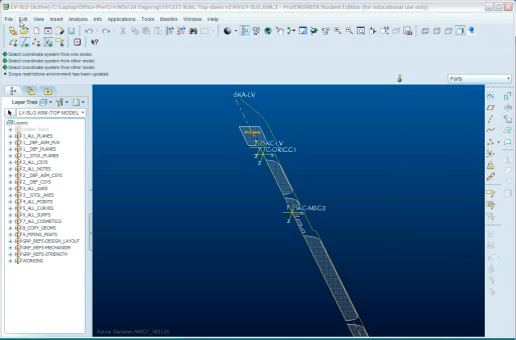
Step: Show the Insert > Shared Data options for bringing geometry from another model
{"action": "left_click", "coordinate": [50, 18]}
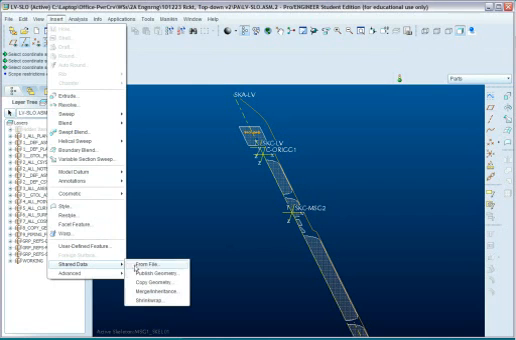
{"action": "mouse_move", "coordinate": [164, 284]}
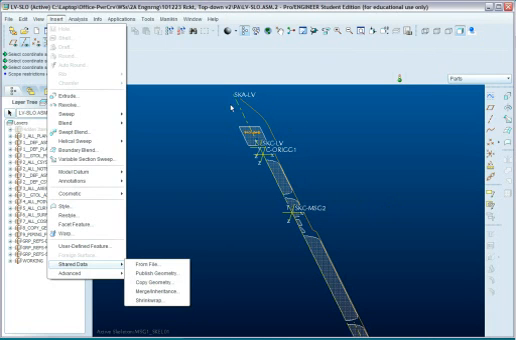
{"action": "mouse_move", "coordinate": [232, 144]}
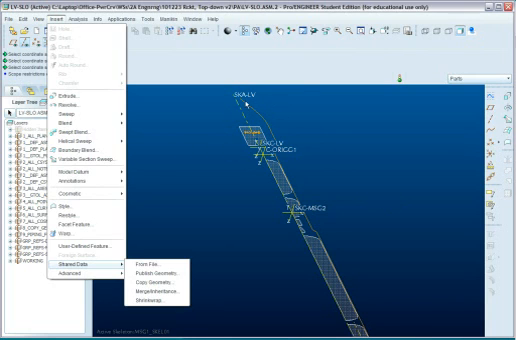
{"action": "mouse_move", "coordinate": [284, 136]}
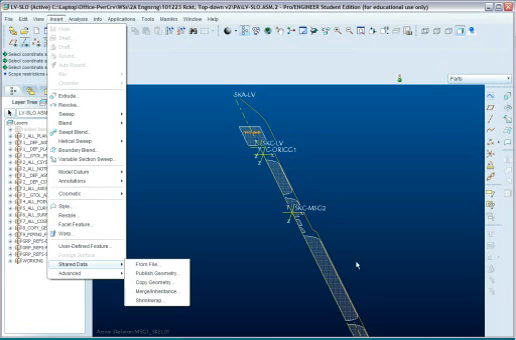
{"action": "mouse_move", "coordinate": [424, 188]}
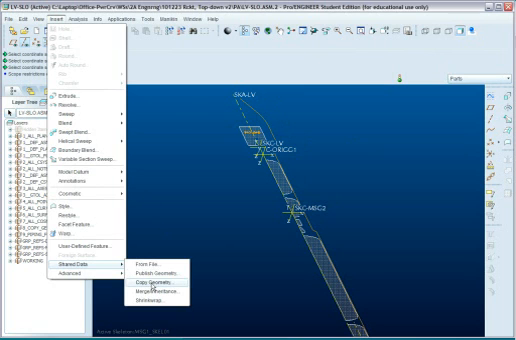
Step: Start a Copy Geometry feature and begin picking the payload space-claim surface as reference
{"action": "left_click", "coordinate": [160, 278]}
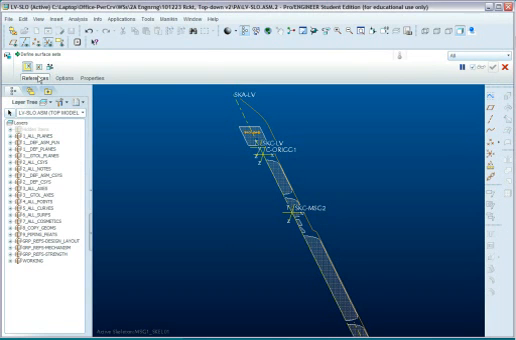
{"action": "left_click", "coordinate": [24, 76]}
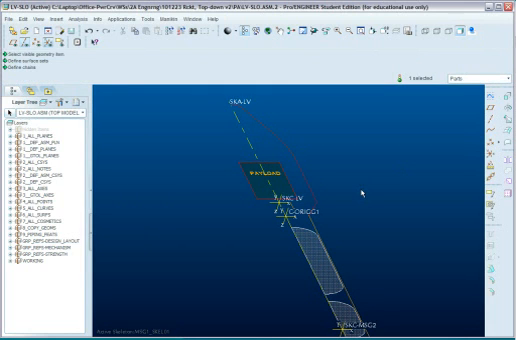
{"action": "mouse_move", "coordinate": [332, 148]}
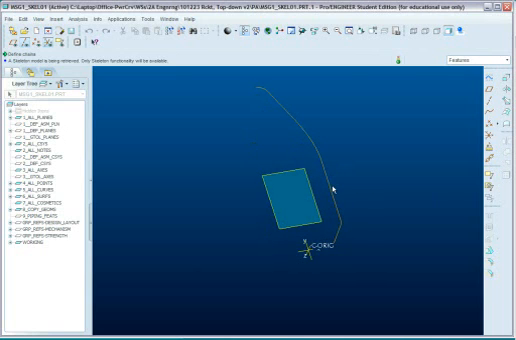
{"action": "mouse_move", "coordinate": [276, 100]}
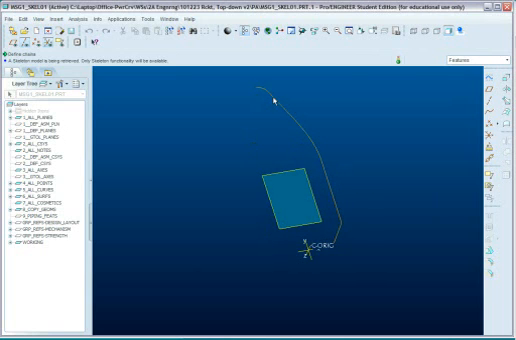
{"action": "mouse_move", "coordinate": [444, 188]}
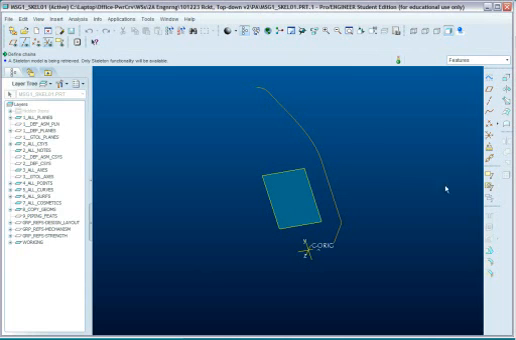
{"action": "mouse_move", "coordinate": [264, 100]}
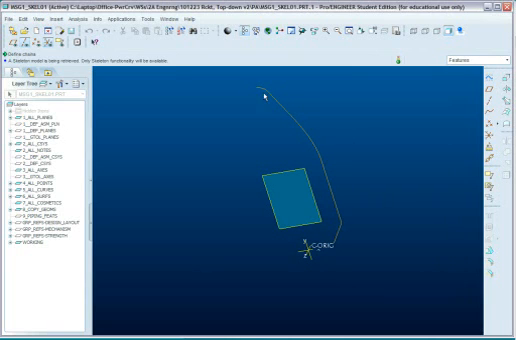
{"action": "mouse_move", "coordinate": [344, 244]}
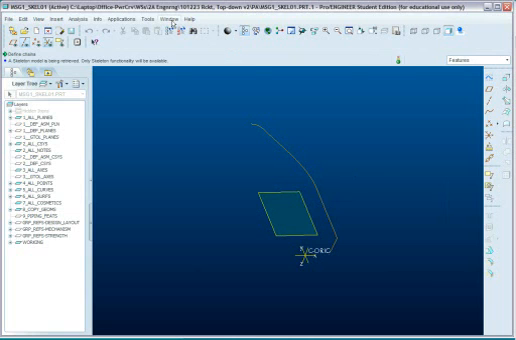
Step: View the copied payload surface and fairing curve within the rocket layout assembly
{"action": "left_click", "coordinate": [176, 16]}
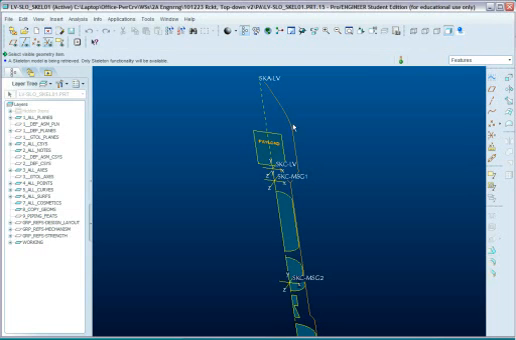
{"action": "mouse_move", "coordinate": [212, 46]}
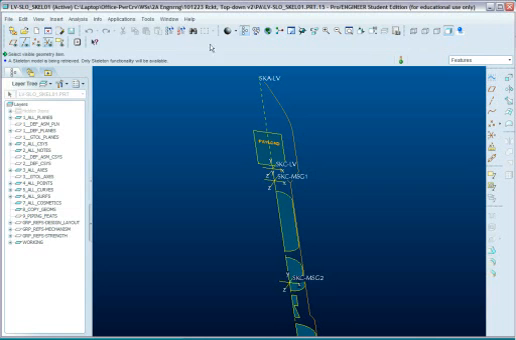
Step: Switch to the MSG1 skeleton window showing the copied surface and curve
{"action": "left_click", "coordinate": [180, 16]}
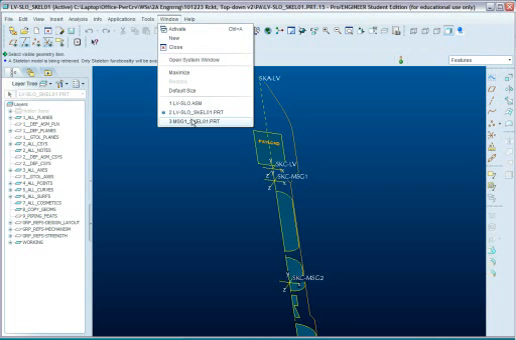
{"action": "left_click", "coordinate": [196, 132]}
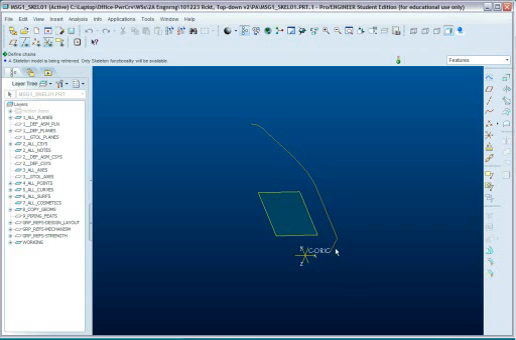
{"action": "mouse_move", "coordinate": [258, 128]}
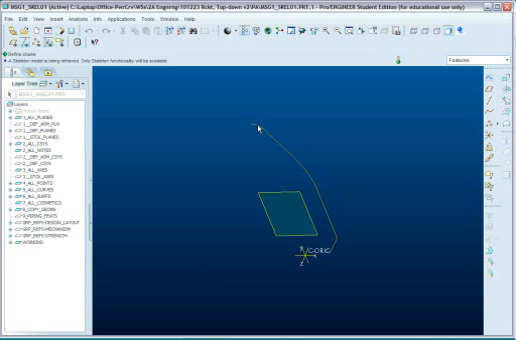